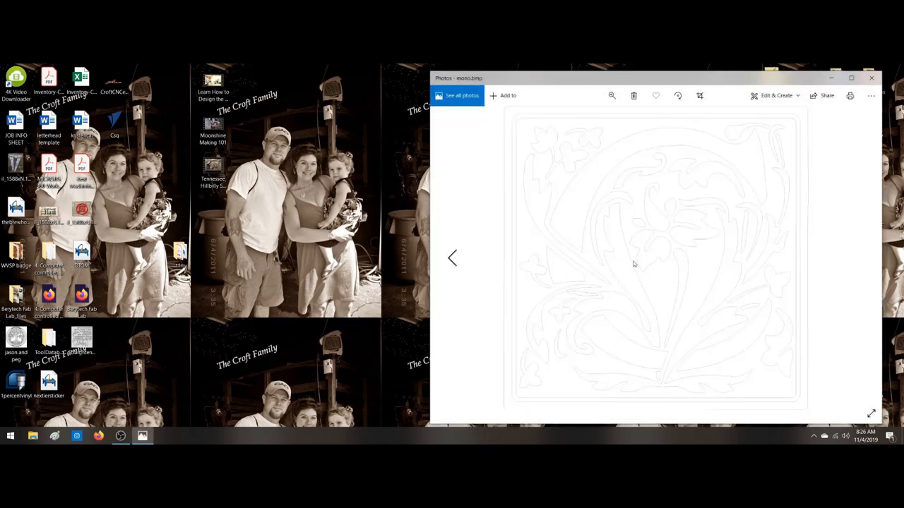
{"action": "mouse_move", "coordinate": [612, 289]}
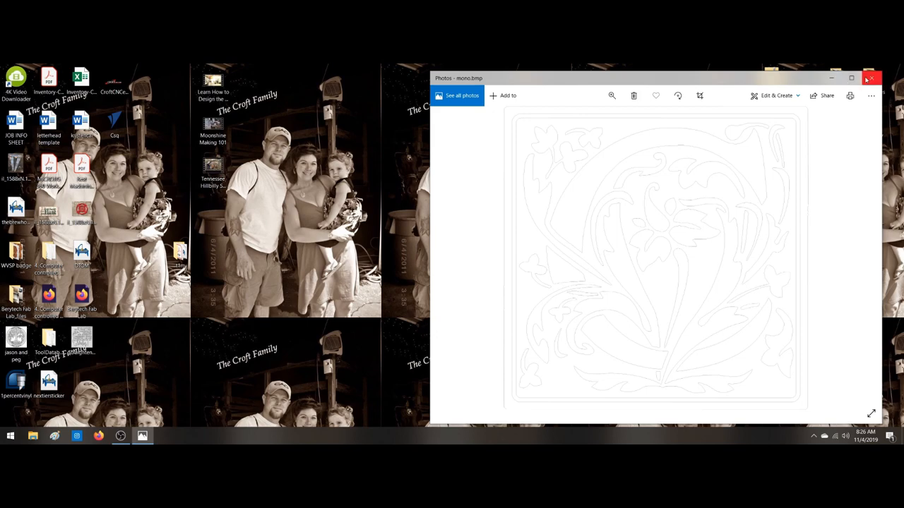
Close the mono.bmp preview in Photos and bring up the file's context menu on the desktop
{"action": "left_click", "coordinate": [871, 77]}
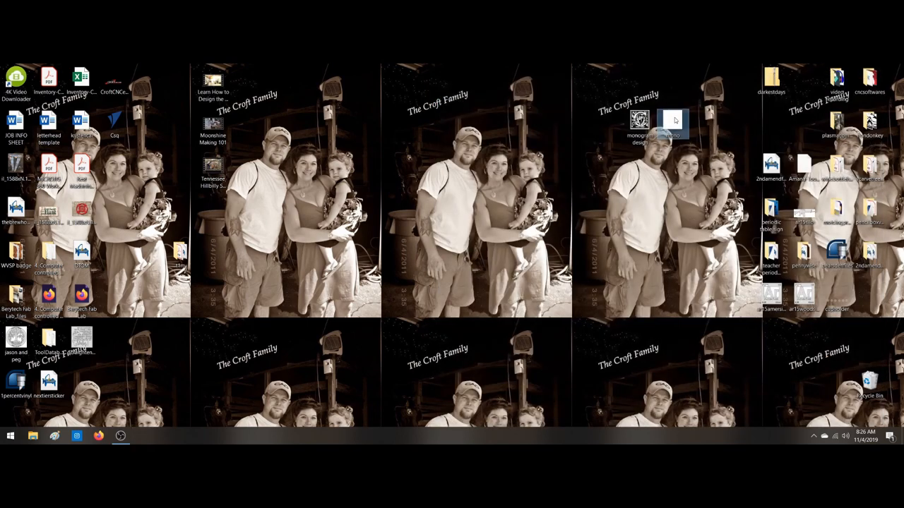
{"action": "right_click", "coordinate": [671, 120]}
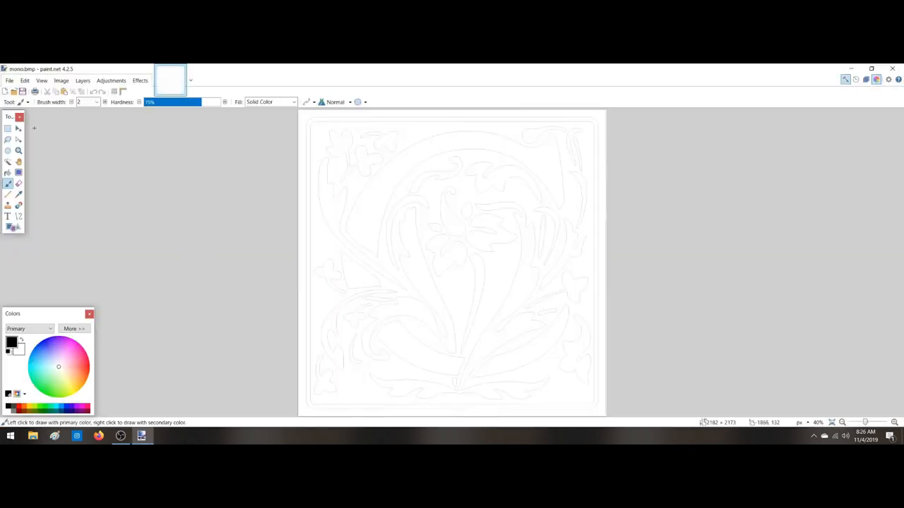
{"action": "mouse_move", "coordinate": [95, 218]}
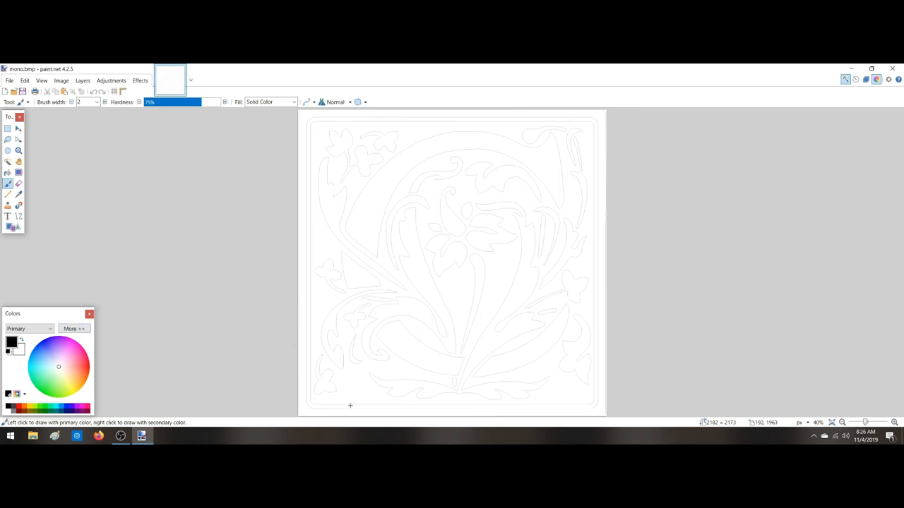
{"action": "mouse_move", "coordinate": [392, 322]}
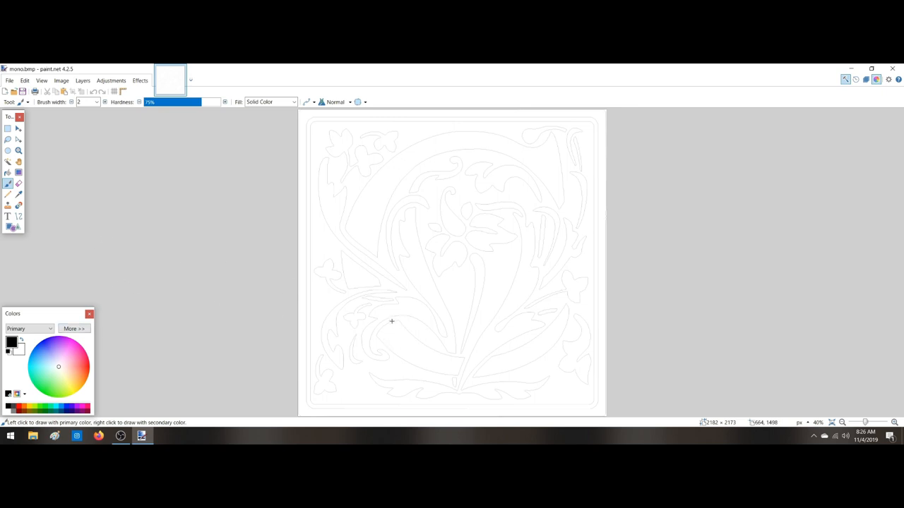